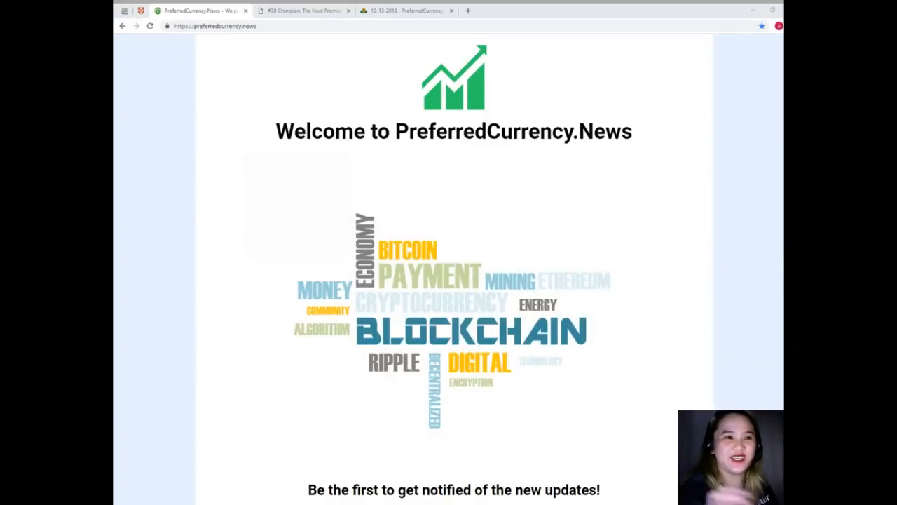
Step: Switch to the PCN article "#38 Chimpion: The Next Promising Coin on EOS Blockchain"
click(301, 9)
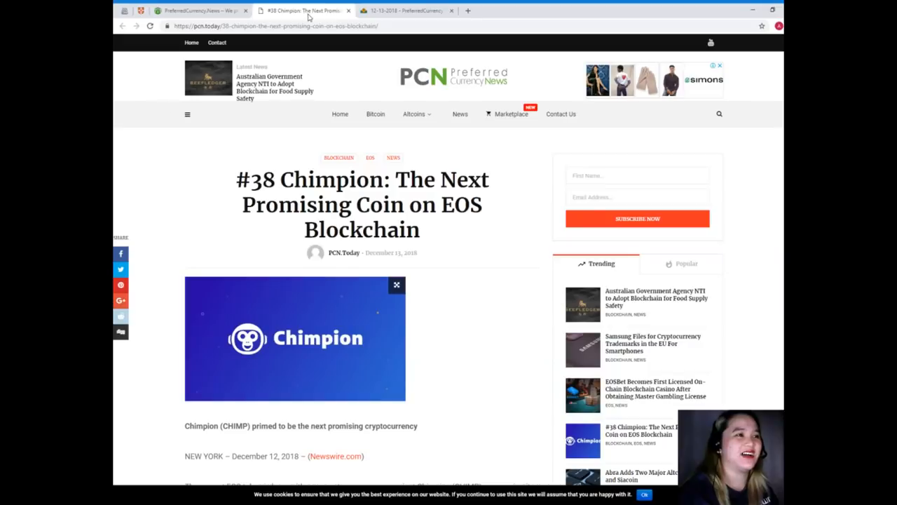
mouse_move(286, 191)
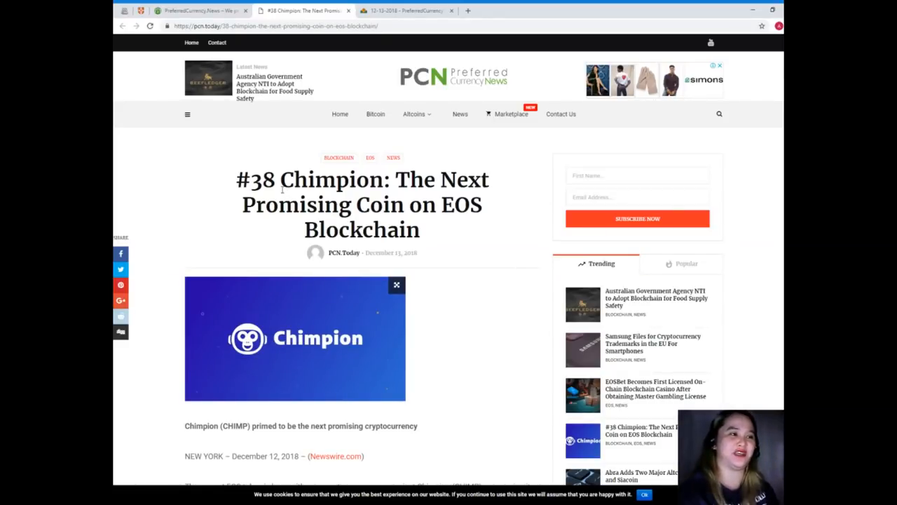
Step: Scroll past the Chimpion banner to the opening paragraphs on the new EOS token and EOS Blockchain
scroll(down, 3)
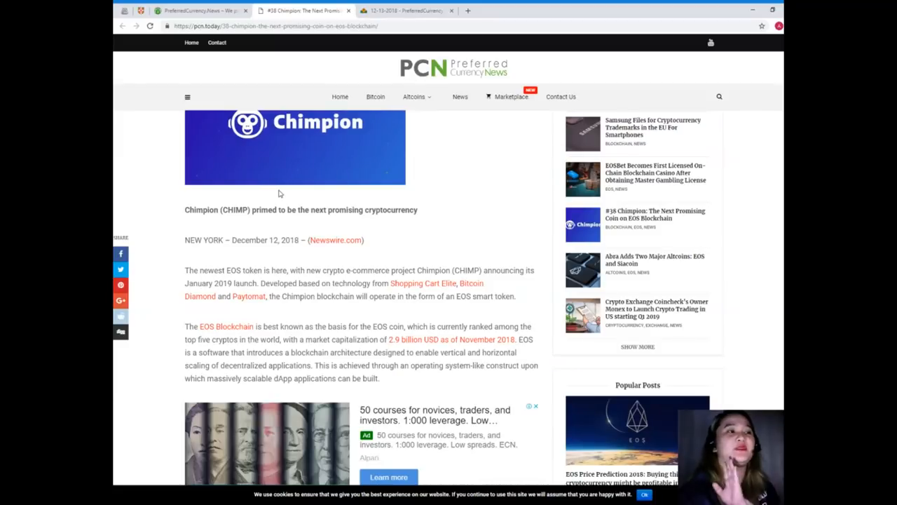
scroll(down, 3)
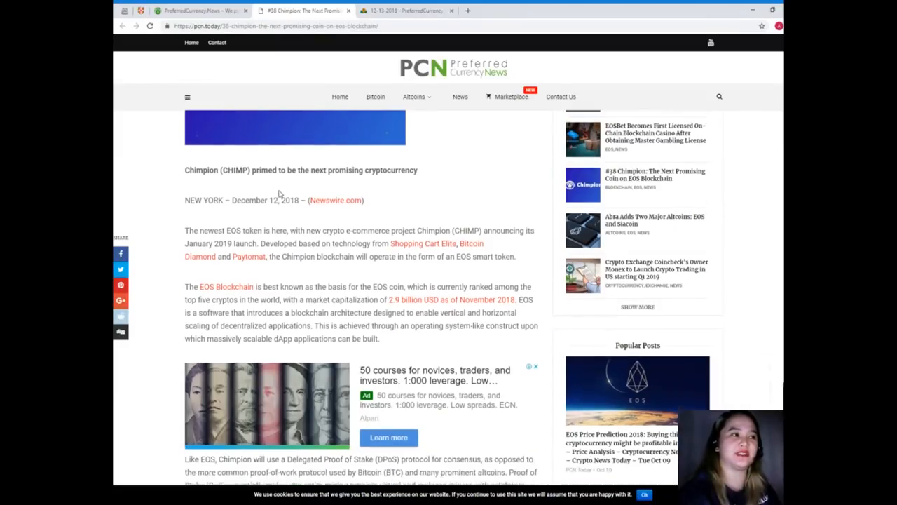
scroll(up, 3)
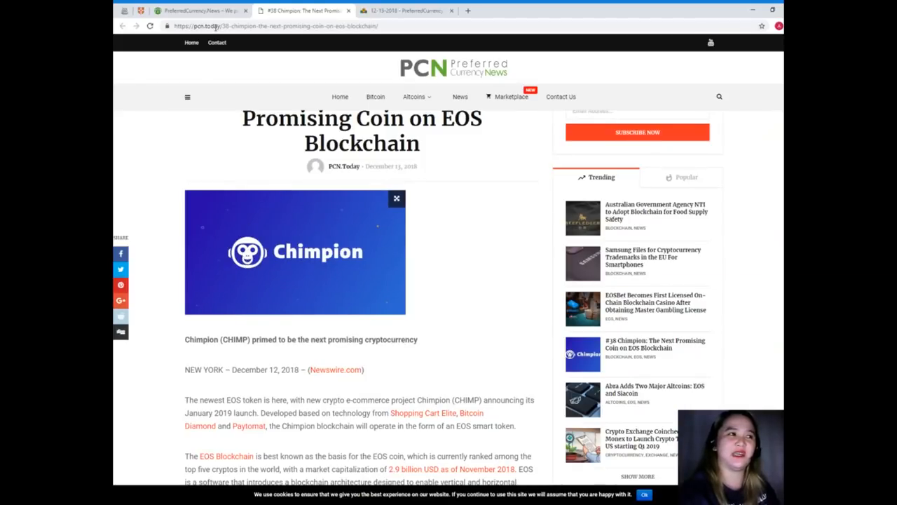
mouse_move(279, 216)
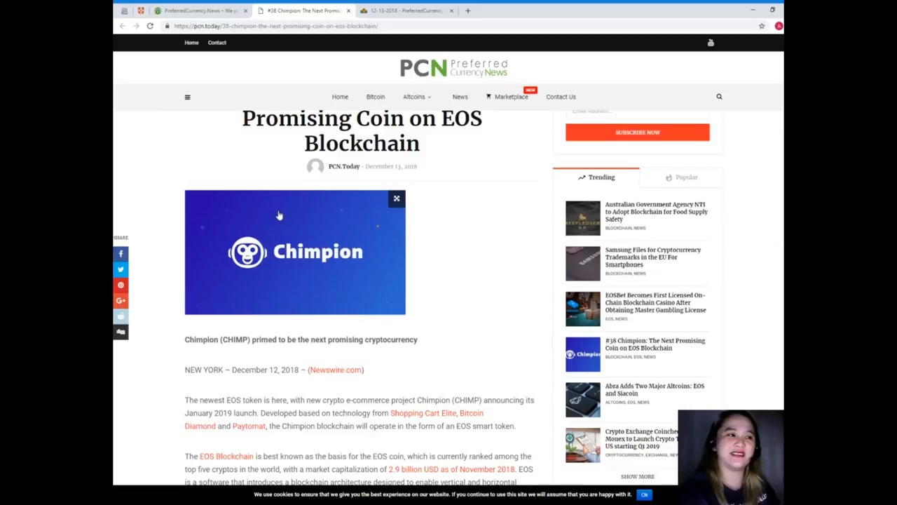
scroll(down, 3)
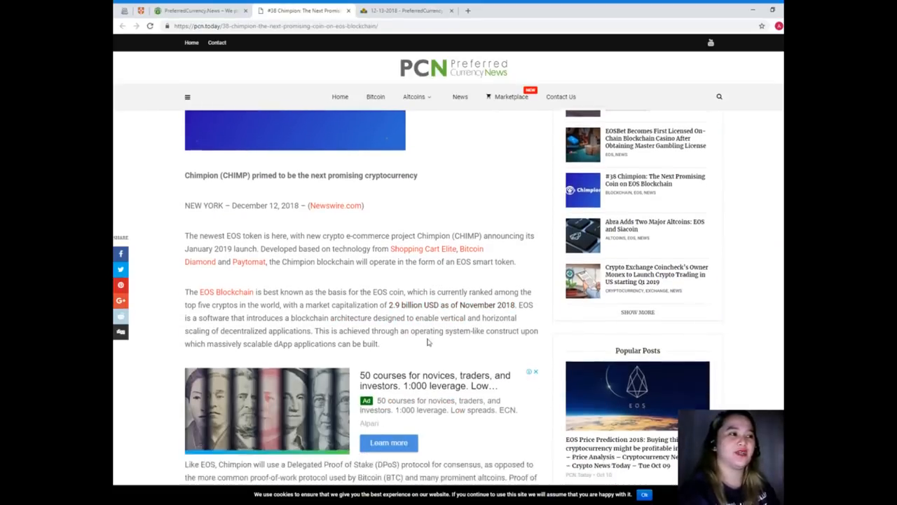
scroll(down, 3)
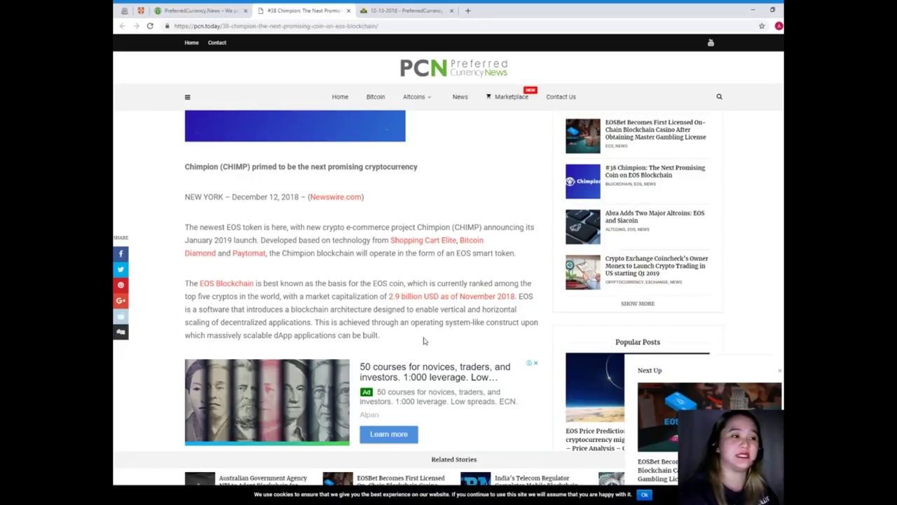
Step: Scroll down to the paragraphs on Delegated Proof of Stake consensus and Chimpion's dApp scalability
scroll(down, 3)
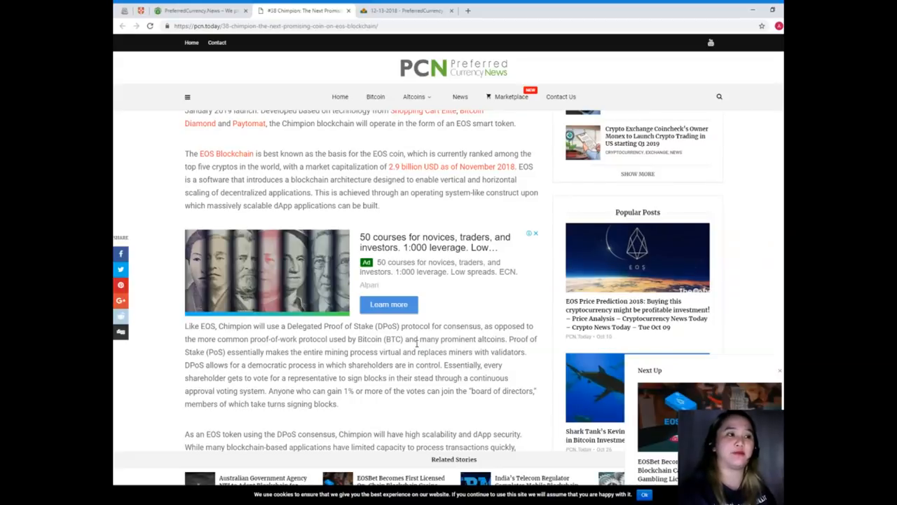
scroll(down, 3)
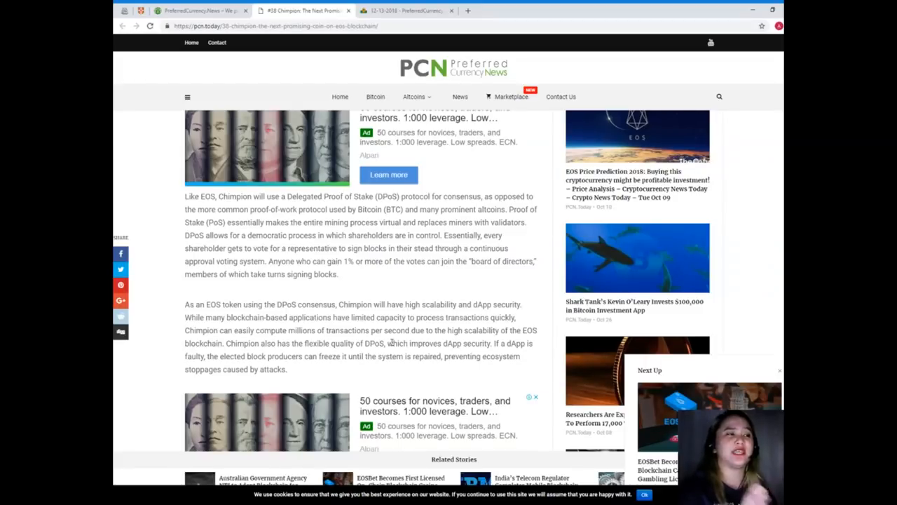
Step: Scroll to the article's end with the EOS token benefits paragraph, About Chimpion section and tags
scroll(down, 3)
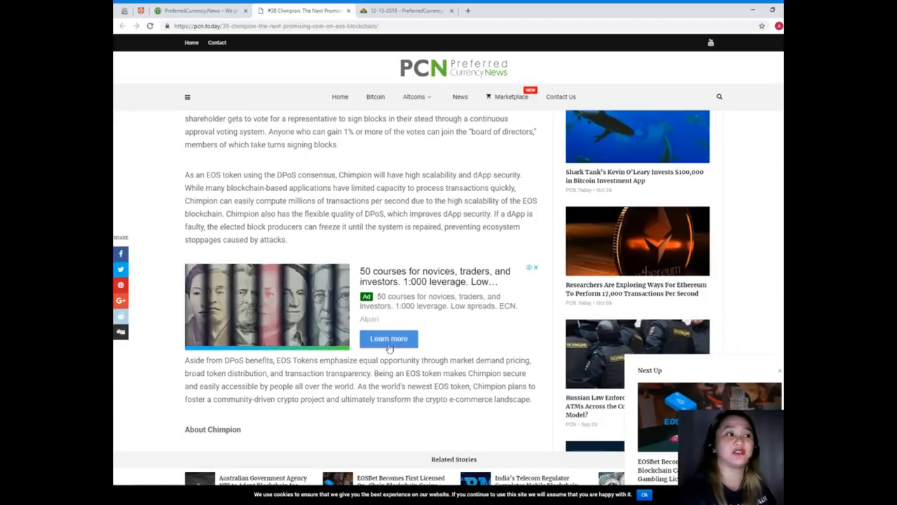
scroll(down, 3)
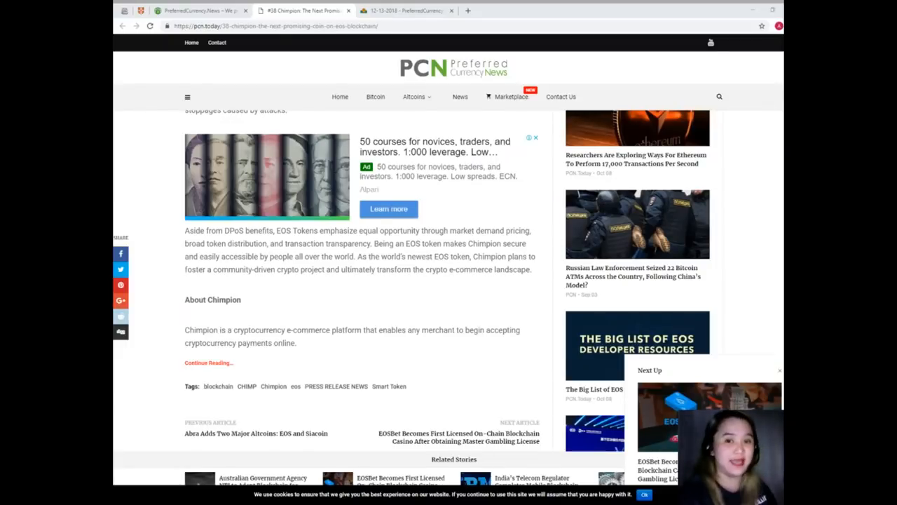
Step: Scroll down to the 'You Might also Like' stories, then back up to the Chimpion headline and banner
scroll(down, 3)
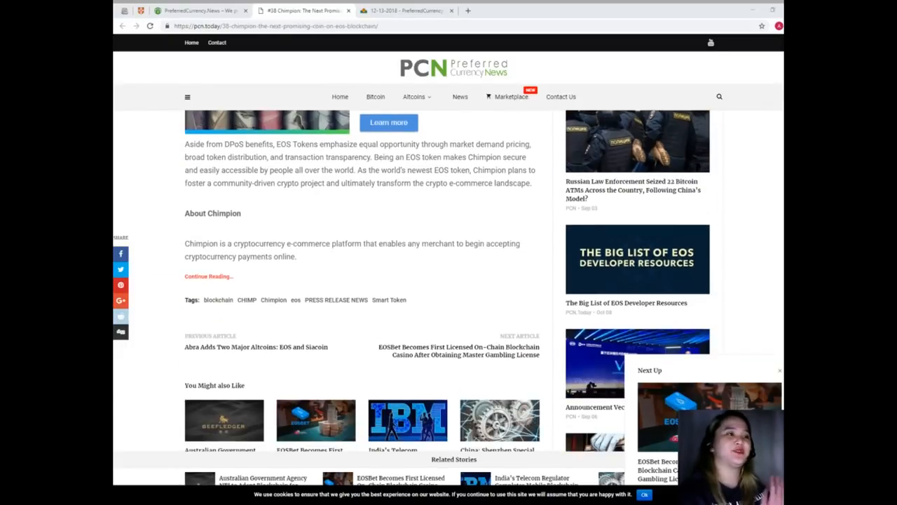
scroll(down, 3)
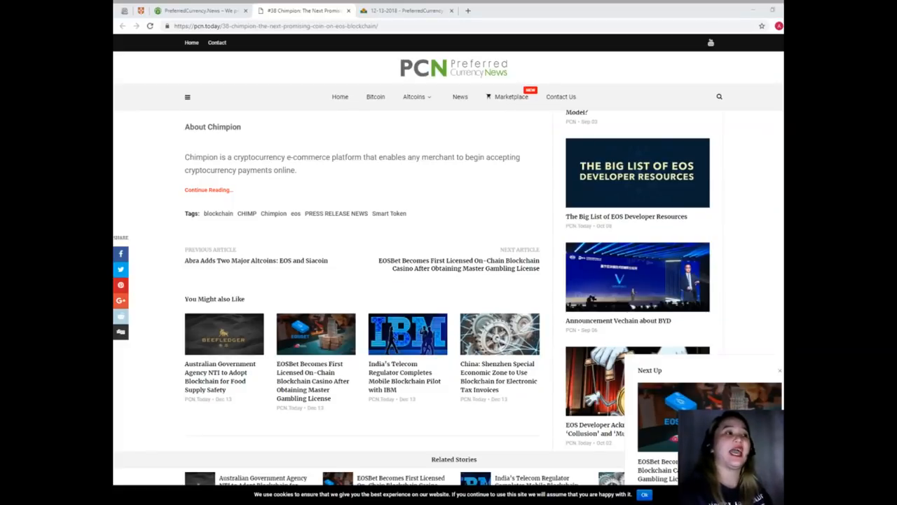
scroll(up, 3)
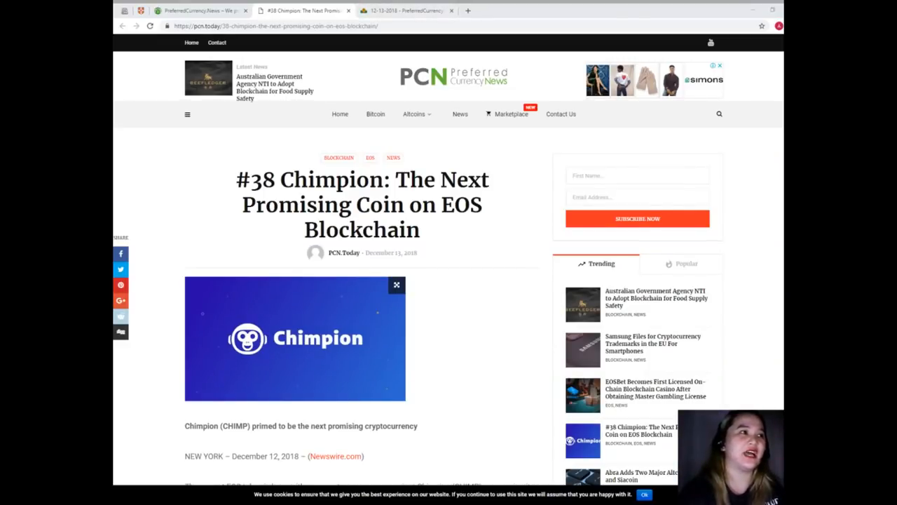
Step: Switch to the PreferredCurrency.News home page and scroll past SUBSCRIBE NOW payment options to What we do?
click(199, 10)
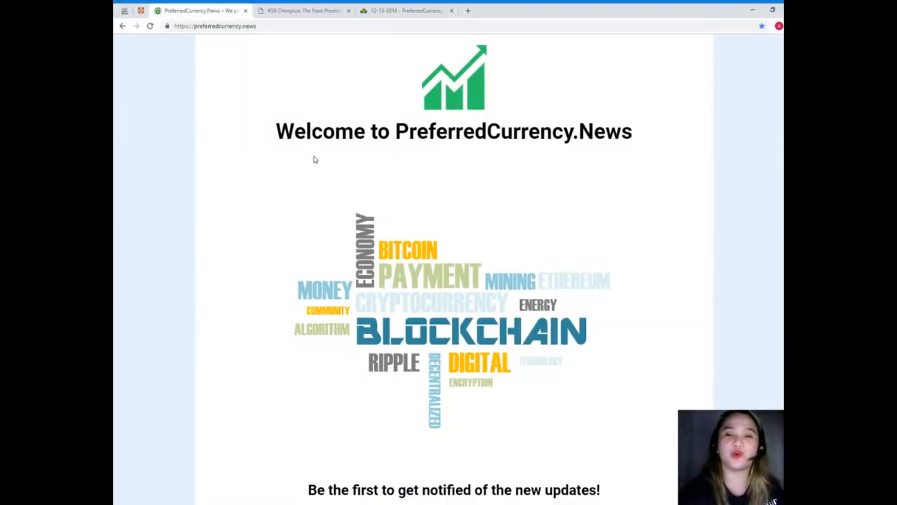
scroll(up, 3)
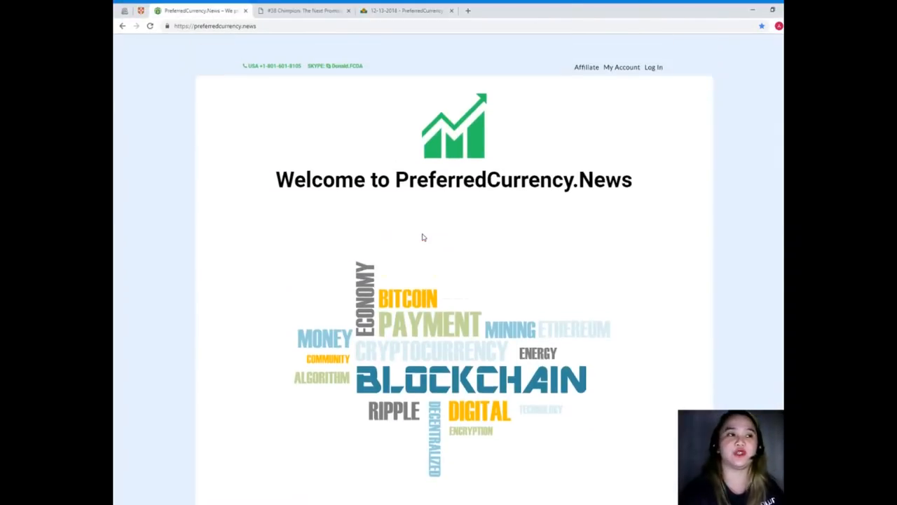
mouse_move(185, 202)
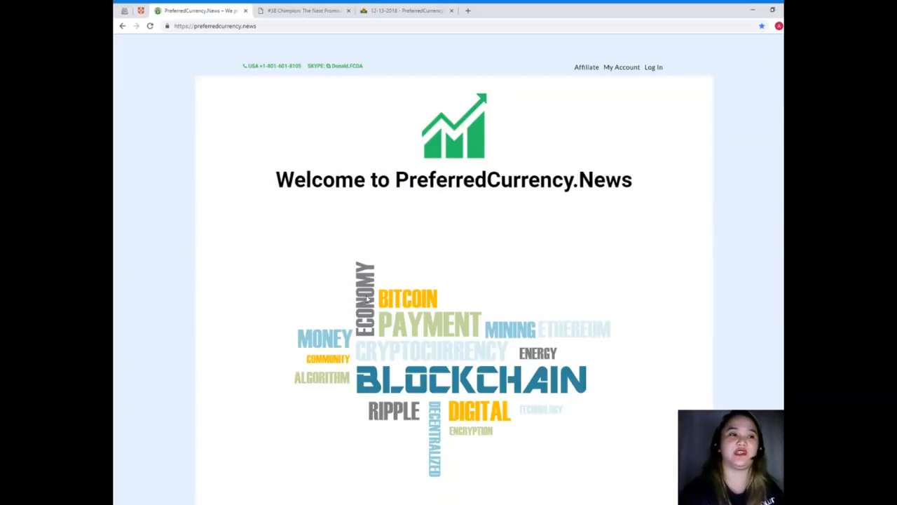
scroll(down, 3)
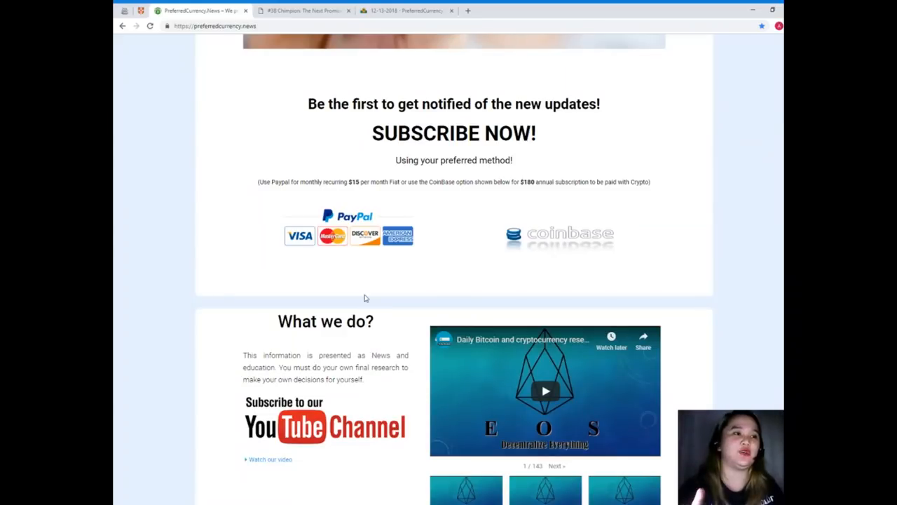
scroll(down, 3)
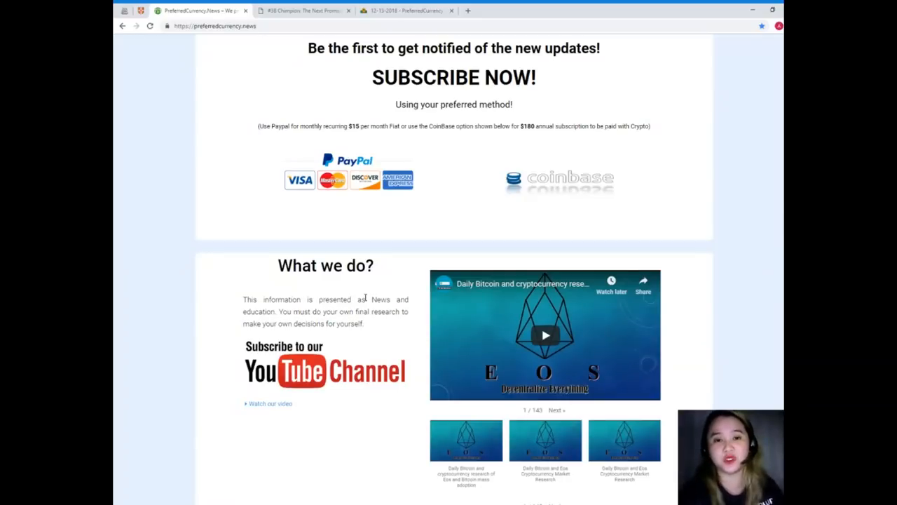
scroll(down, 3)
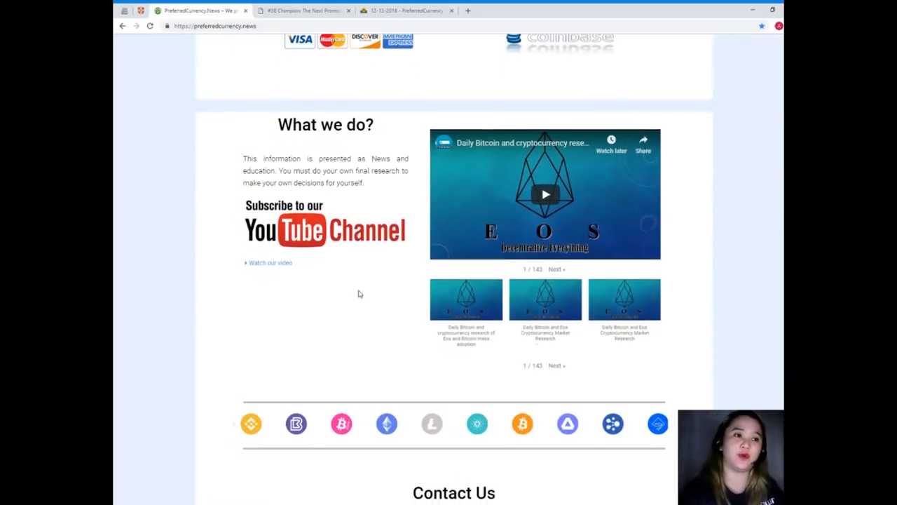
scroll(up, 3)
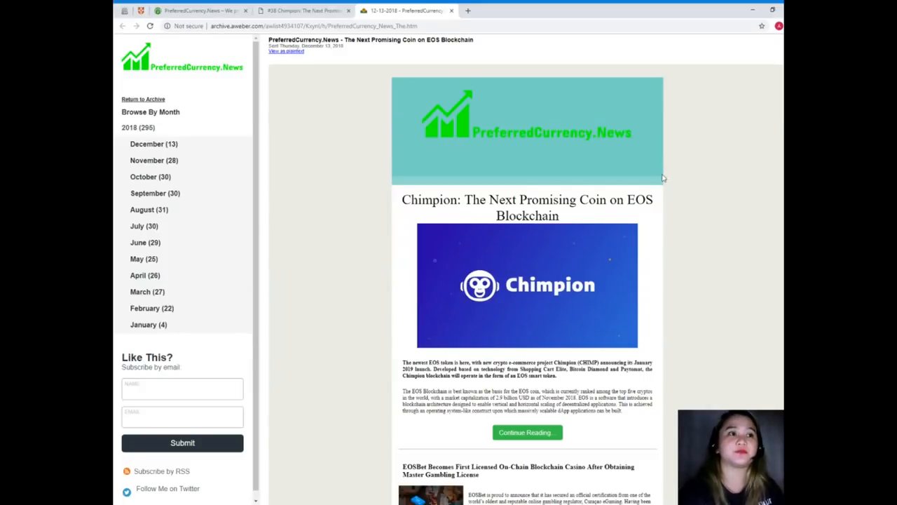
mouse_move(656, 252)
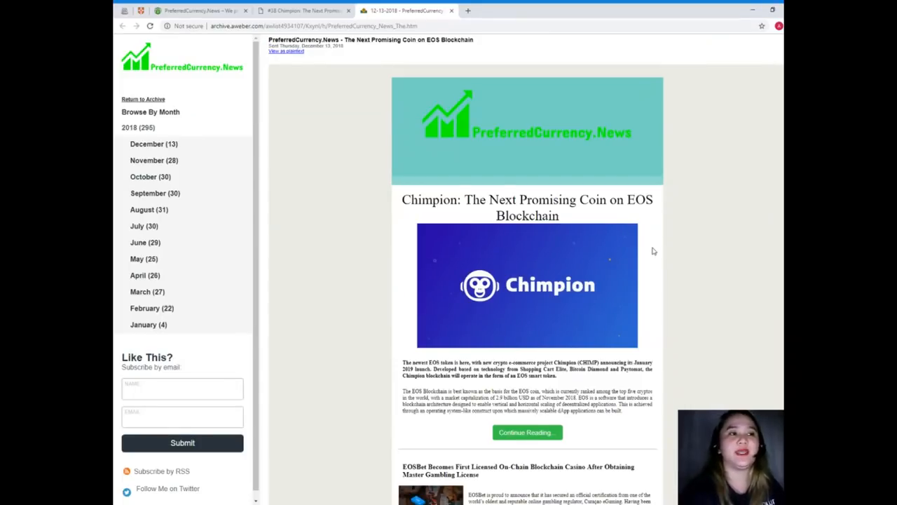
Step: Scroll through the 12-13-2018 AWeber newsletter's Chimpion story toward Donald's Research List
scroll(down, 3)
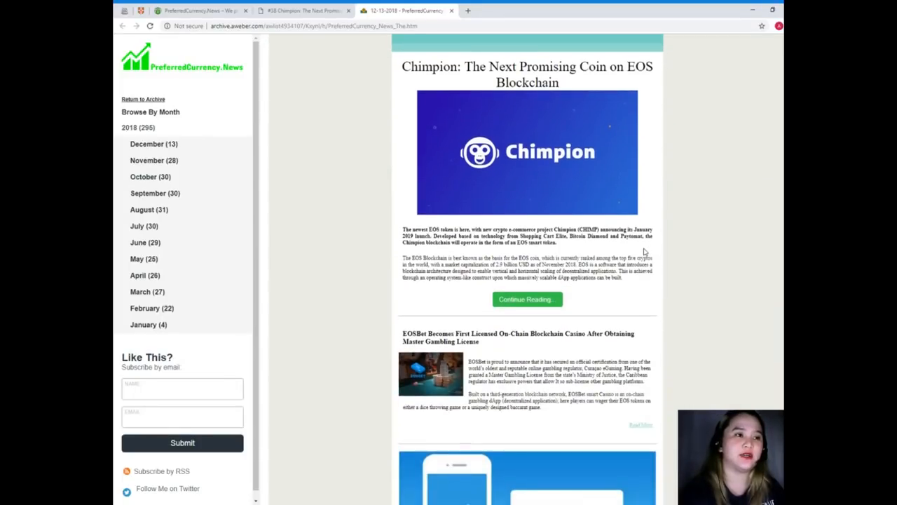
scroll(up, 3)
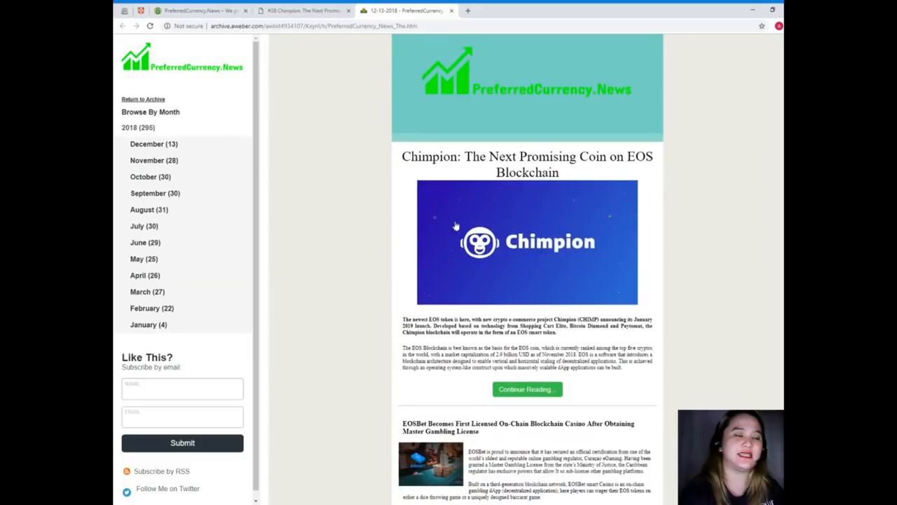
scroll(down, 3)
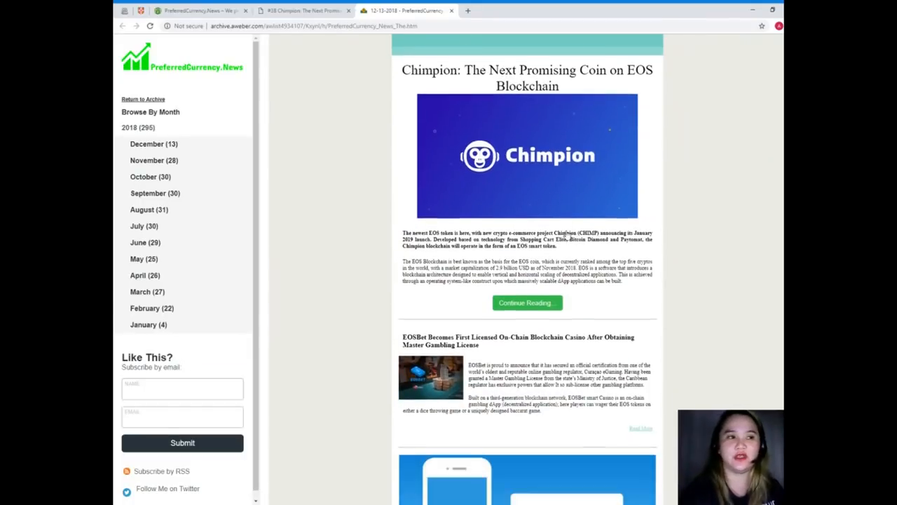
scroll(down, 3)
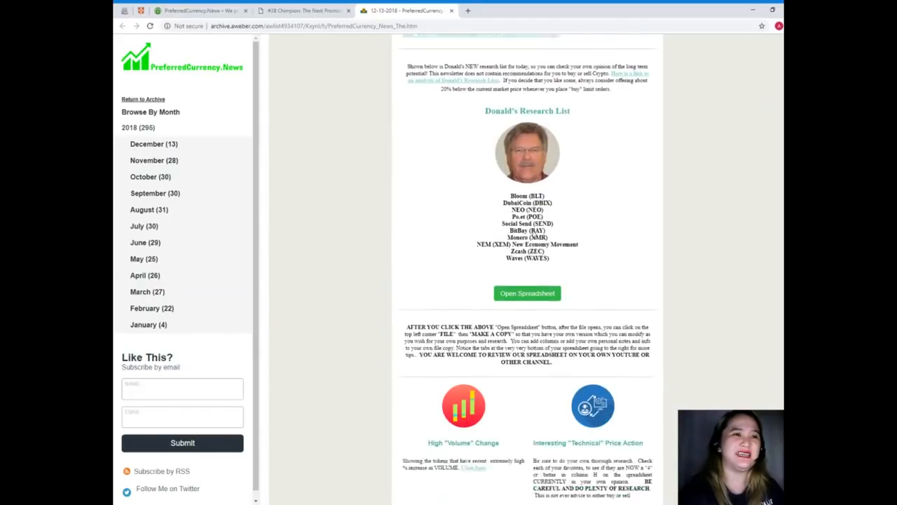
Step: Scroll down to Donald's Research List and its coin lists above the Open Spreadsheet button
scroll(down, 3)
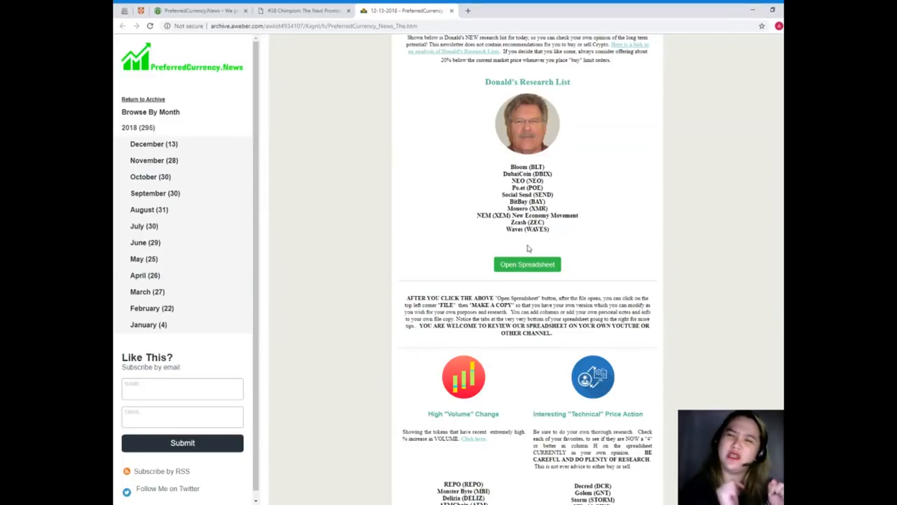
mouse_move(574, 245)
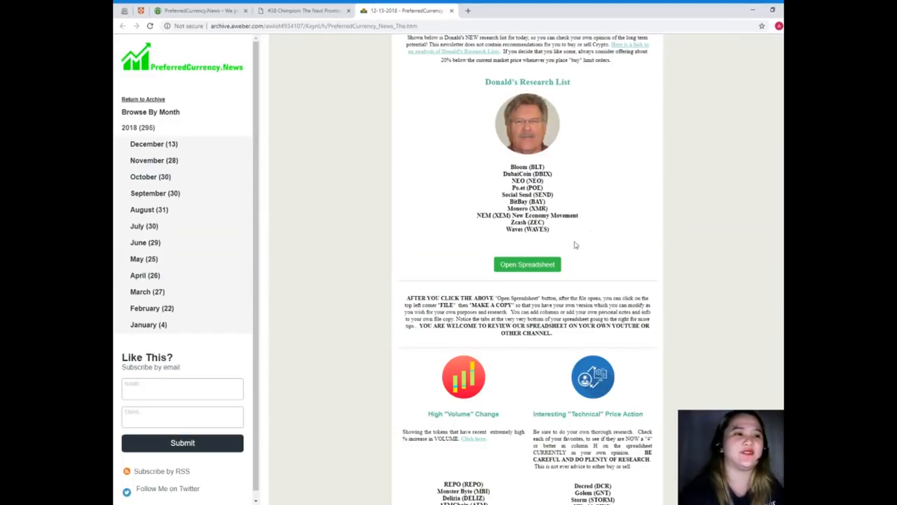
click(527, 264)
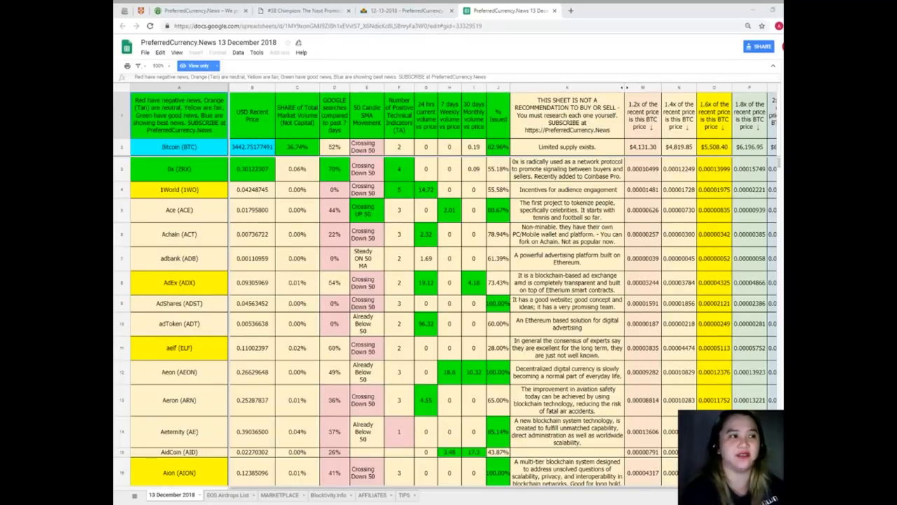
Step: Scroll the 13 December 2018 sheet to the coin rows starting with Bitcoin and 1World
scroll(down, 3)
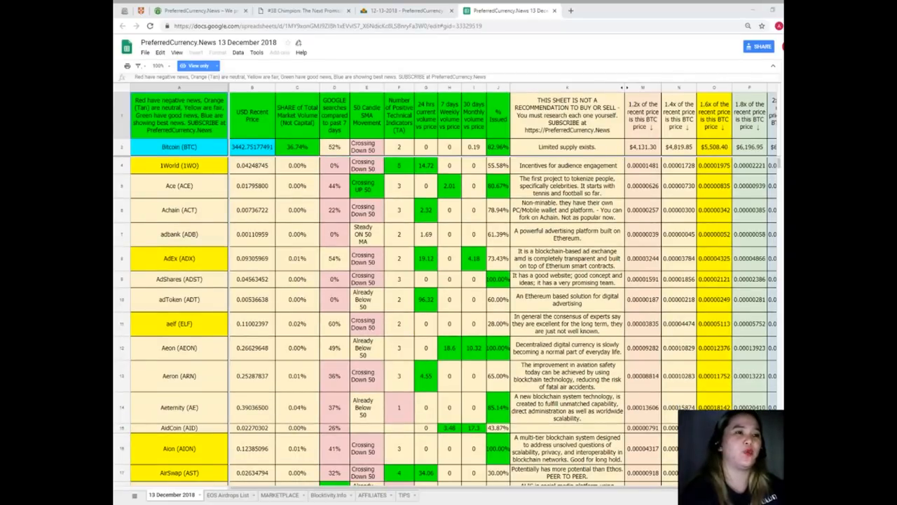
scroll(down, 3)
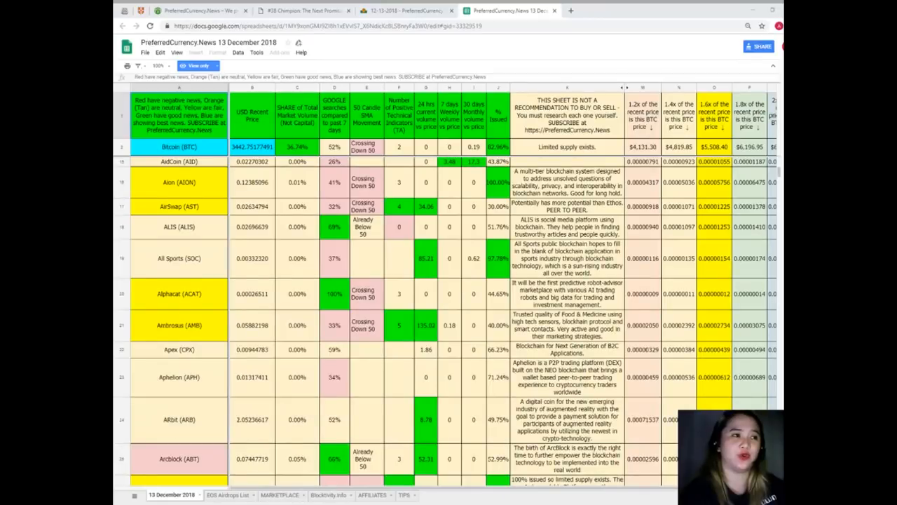
scroll(up, 3)
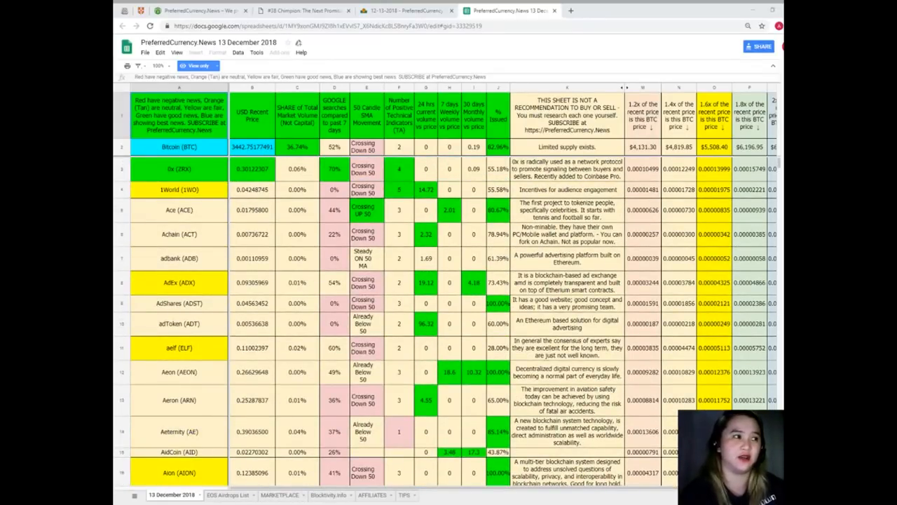
scroll(down, 3)
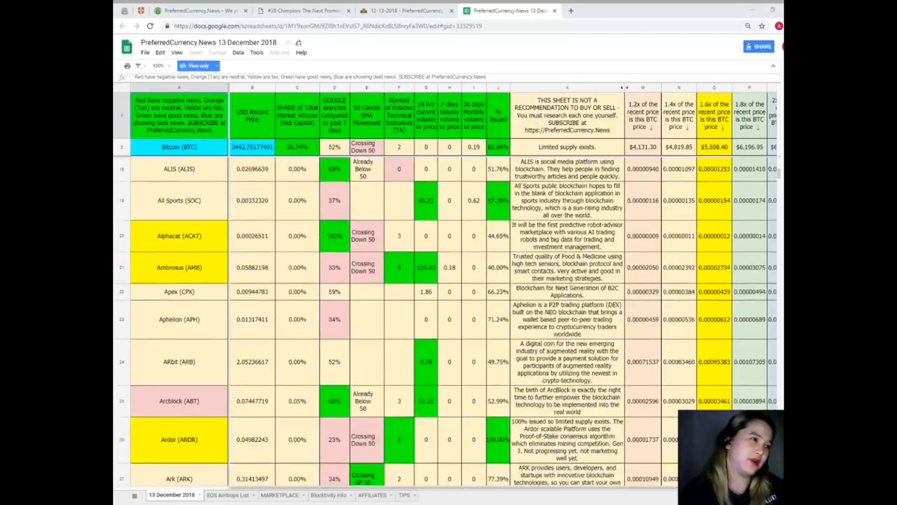
scroll(down, 3)
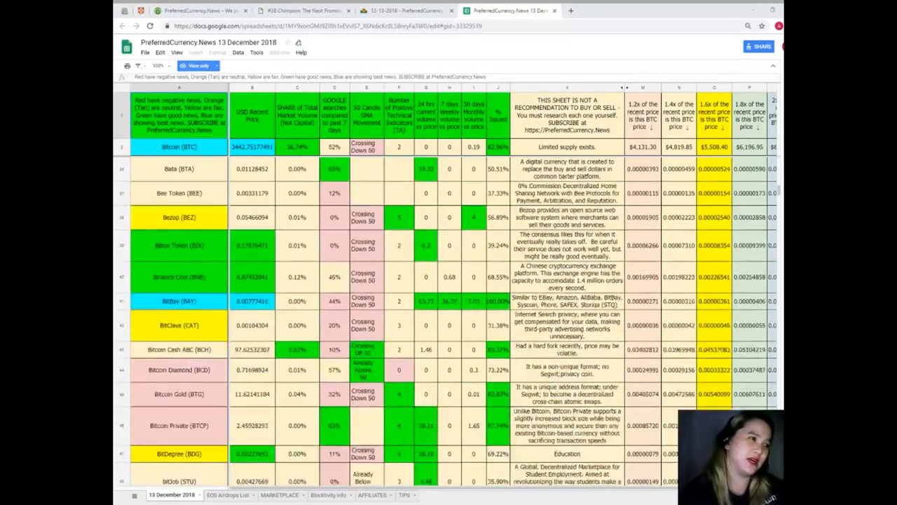
scroll(down, 3)
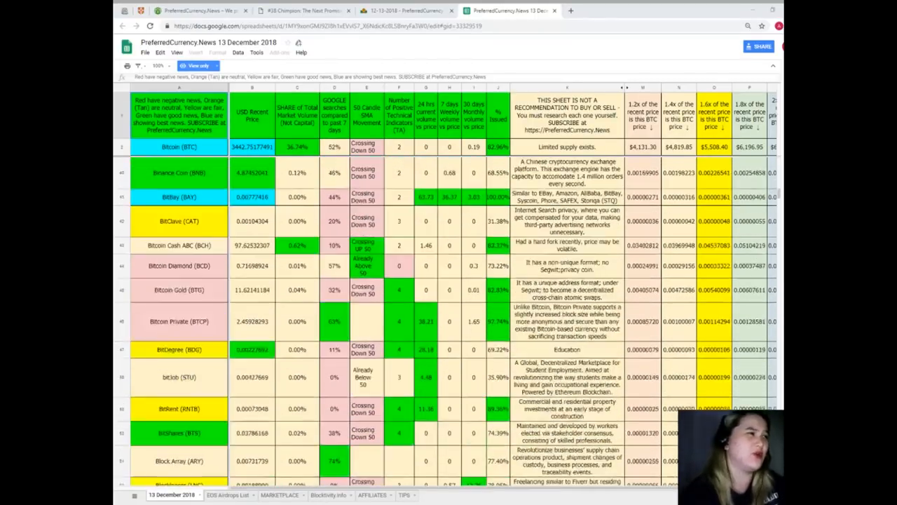
scroll(up, 3)
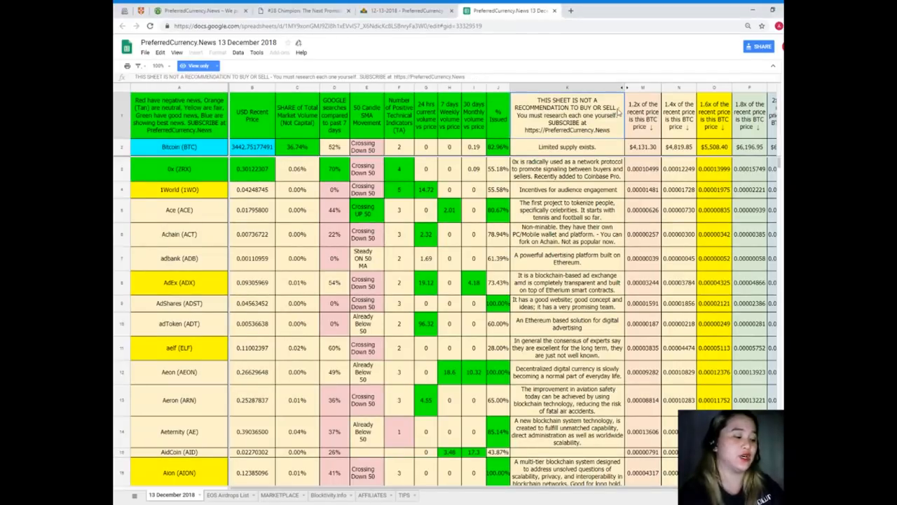
Step: Find 'EOS' with Ctrl+F to locate the EOS (EOS) row, then dismiss the find bar
key(ctrl+f)
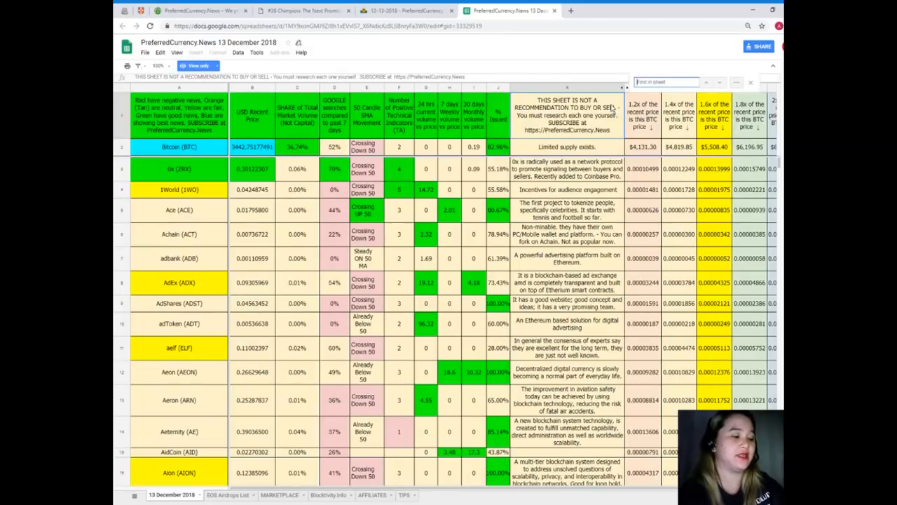
text(EOS)
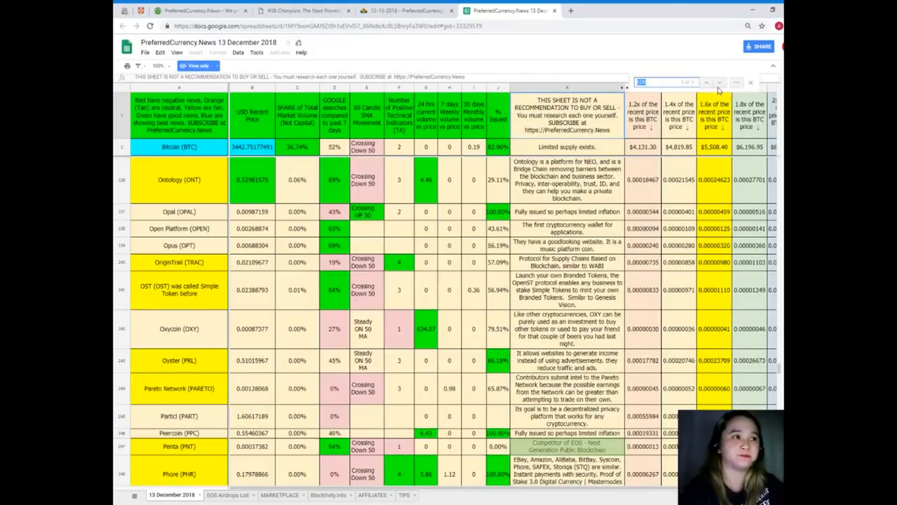
scroll(up, 3)
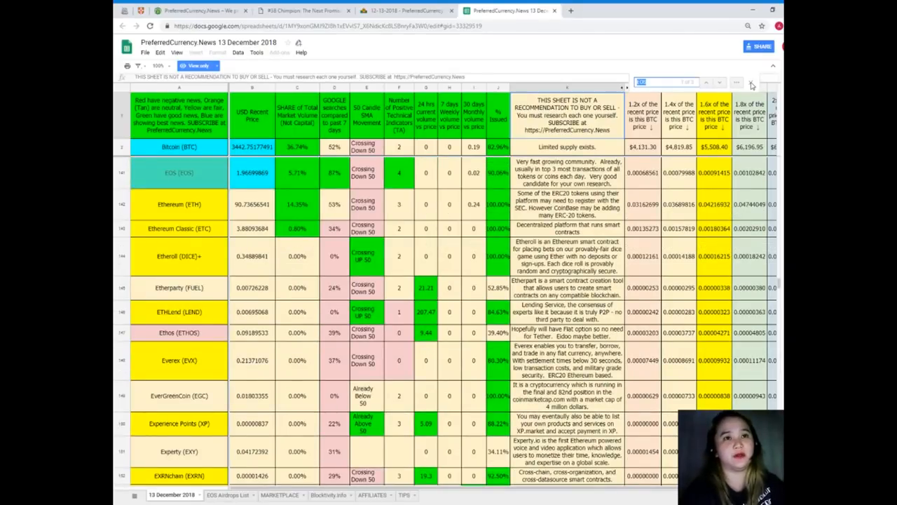
click(179, 173)
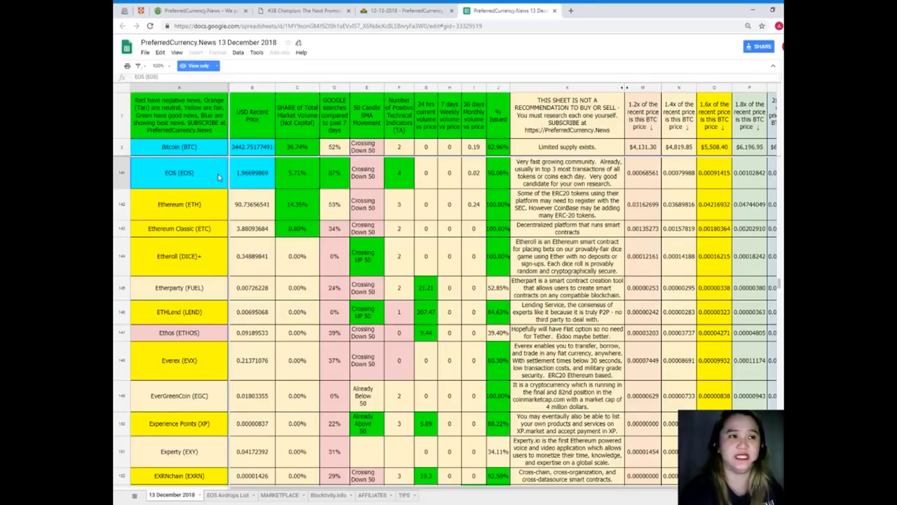
Step: Scroll down past the EOS area toward the DAV Token (DAV) row beneath Bitcoin
scroll(down, 3)
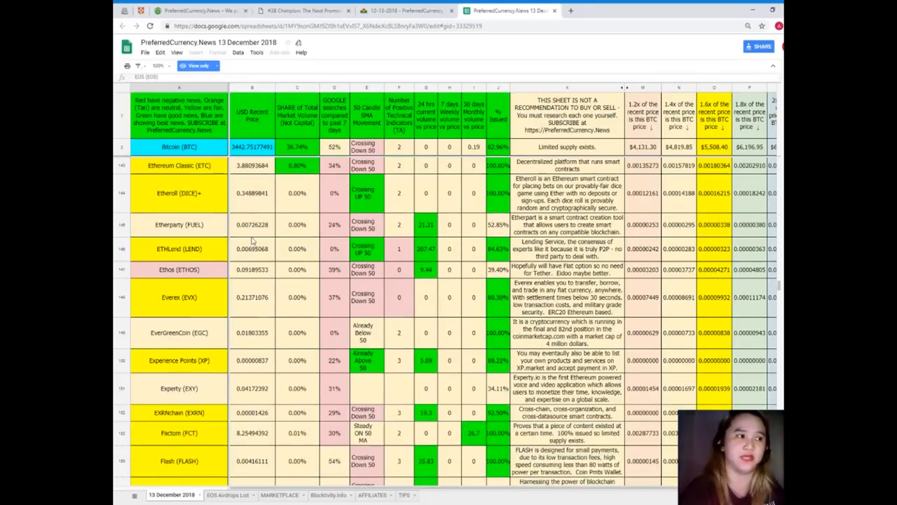
scroll(down, 3)
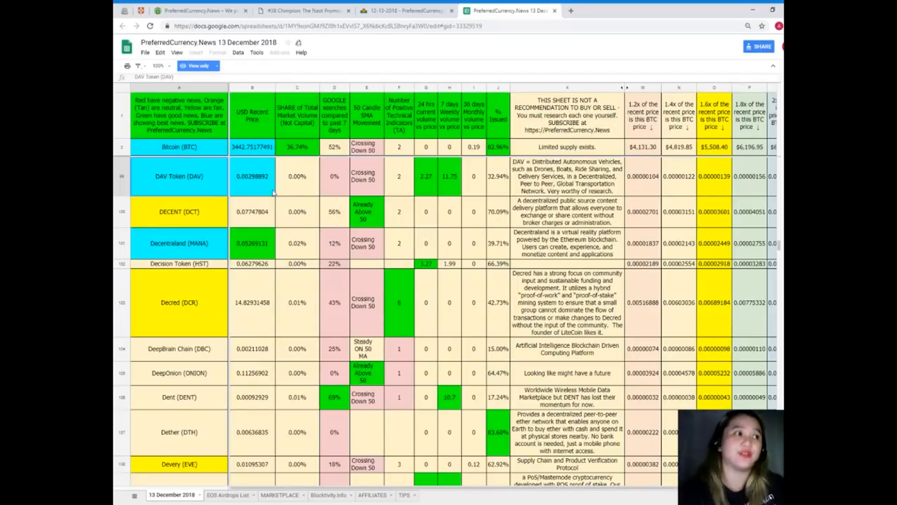
Step: Return to the top of the coin list, then switch to the PreferredCurrency.News welcome page
scroll(down, 3)
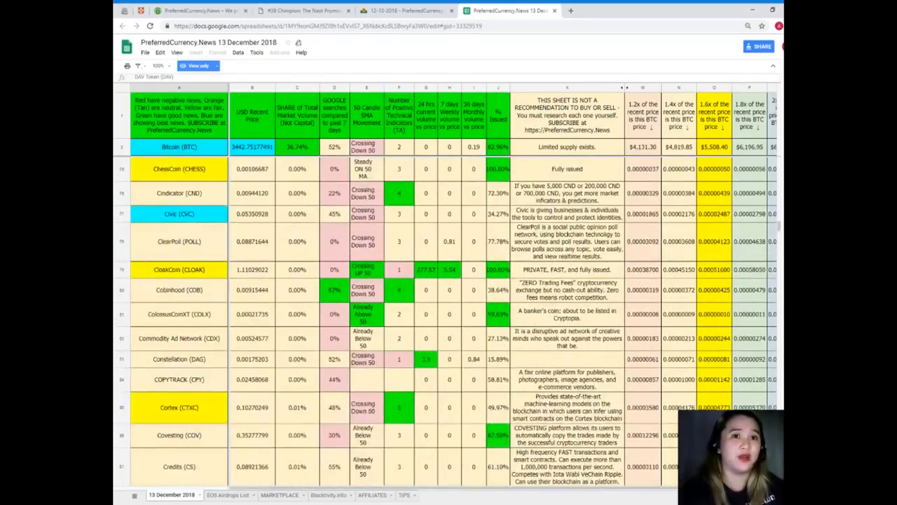
scroll(up, 3)
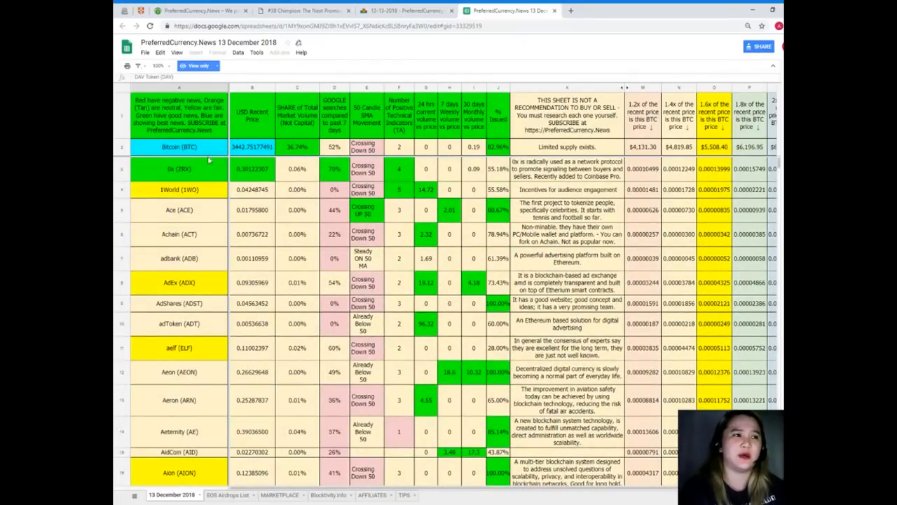
click(316, 25)
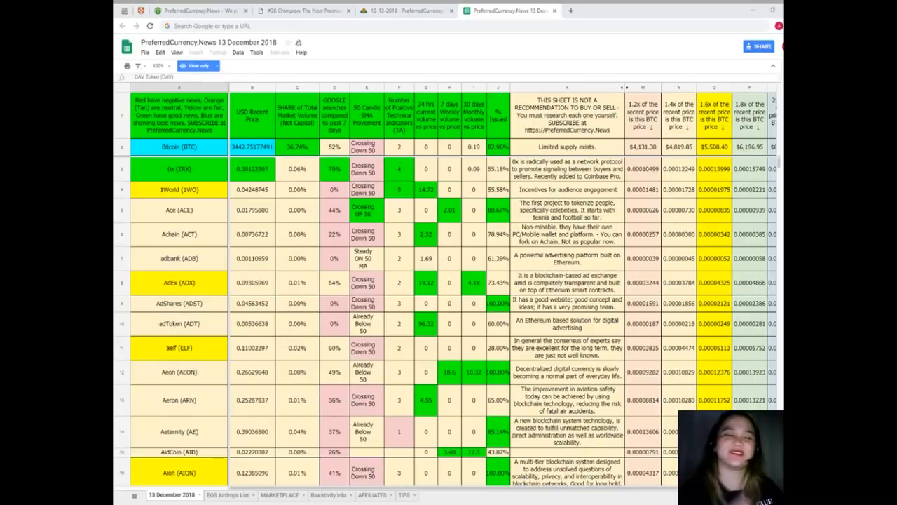
click(199, 10)
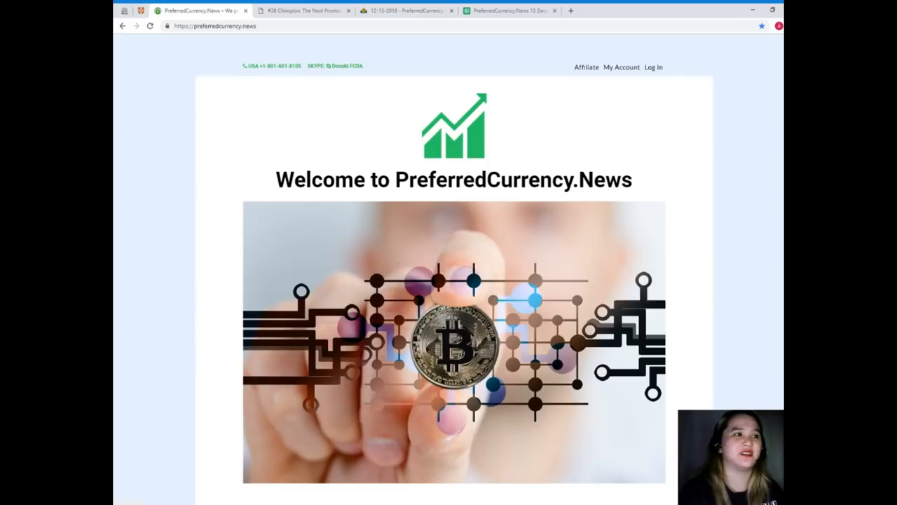